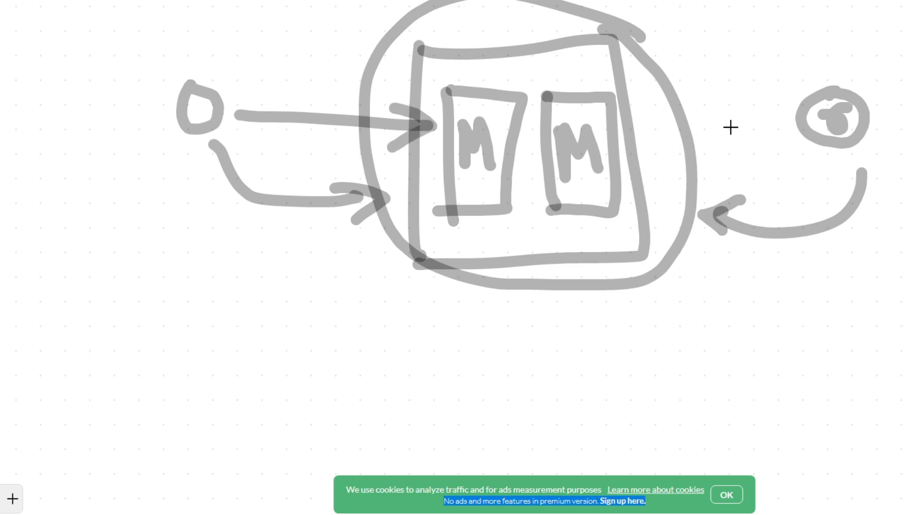
{"action": "mouse_move", "coordinate": [748, 124]}
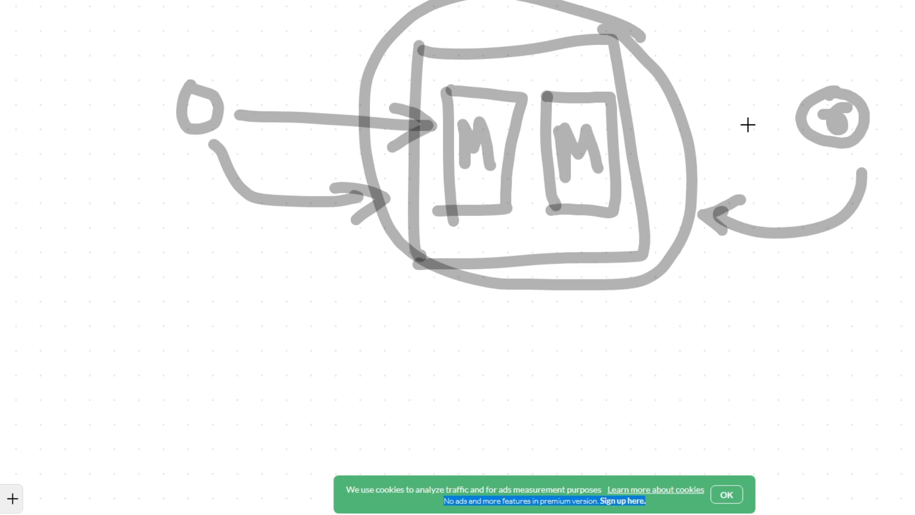
{"action": "mouse_move", "coordinate": [660, 202]}
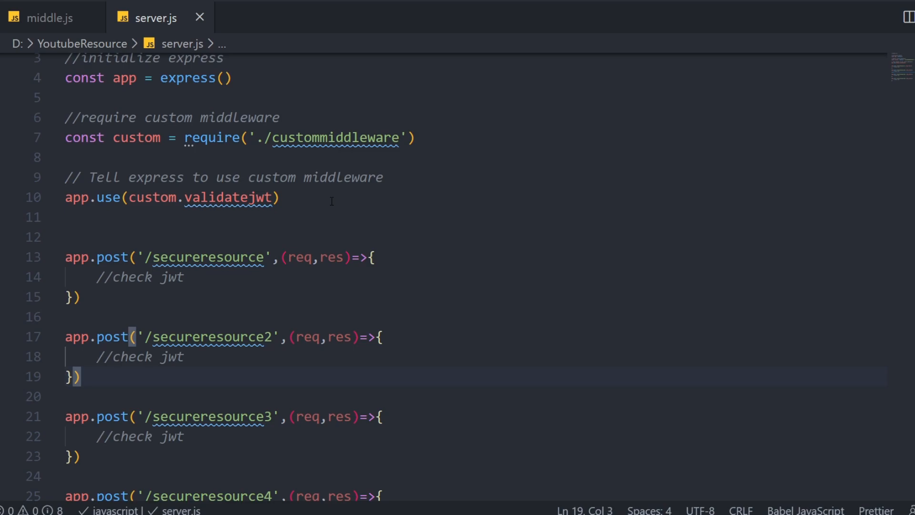
Step: Scroll through server.js and point at the route definitions under review
{"action": "scroll", "scroll_direction": "down", "scroll_amount": 3}
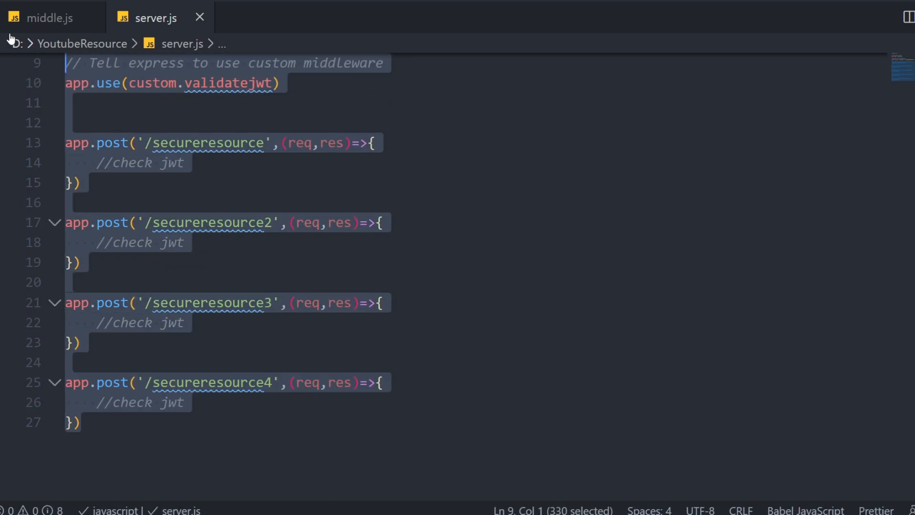
{"action": "scroll", "scroll_direction": "up", "scroll_amount": 3}
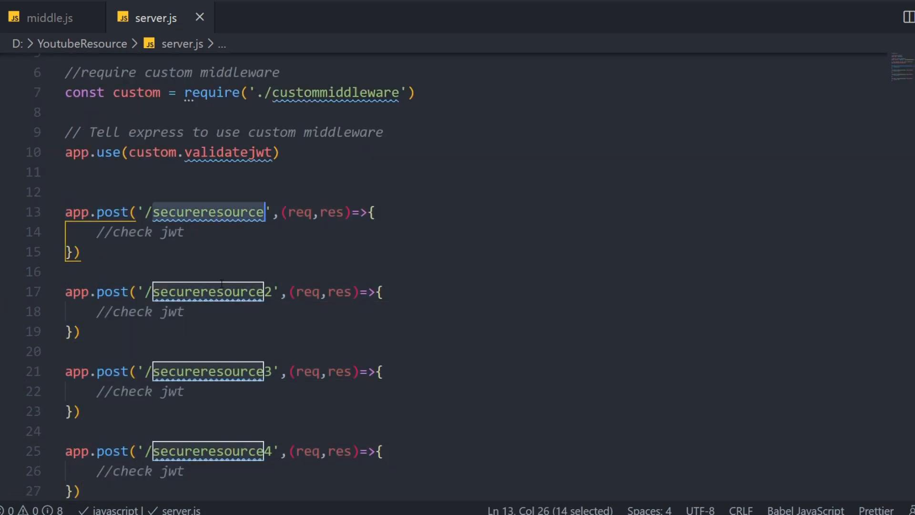
{"action": "scroll", "scroll_direction": "down", "scroll_amount": 3}
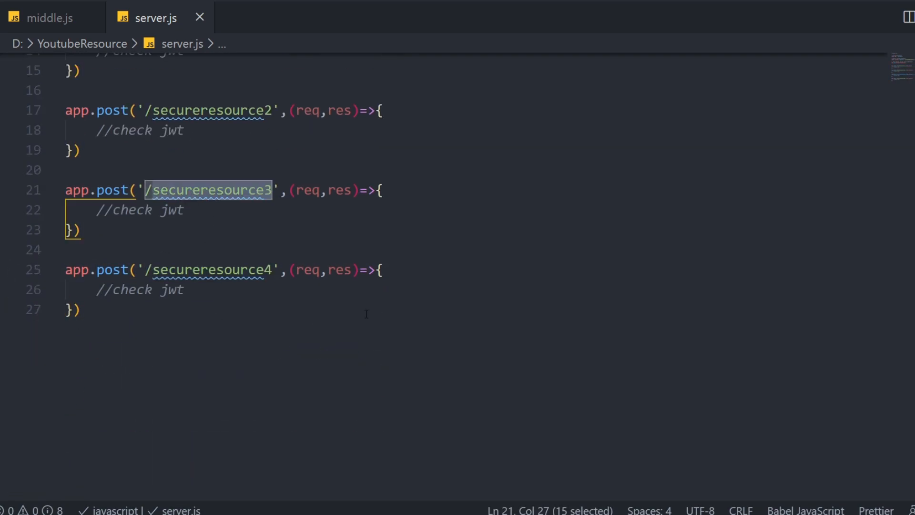
{"action": "left_click", "coordinate": [344, 250]}
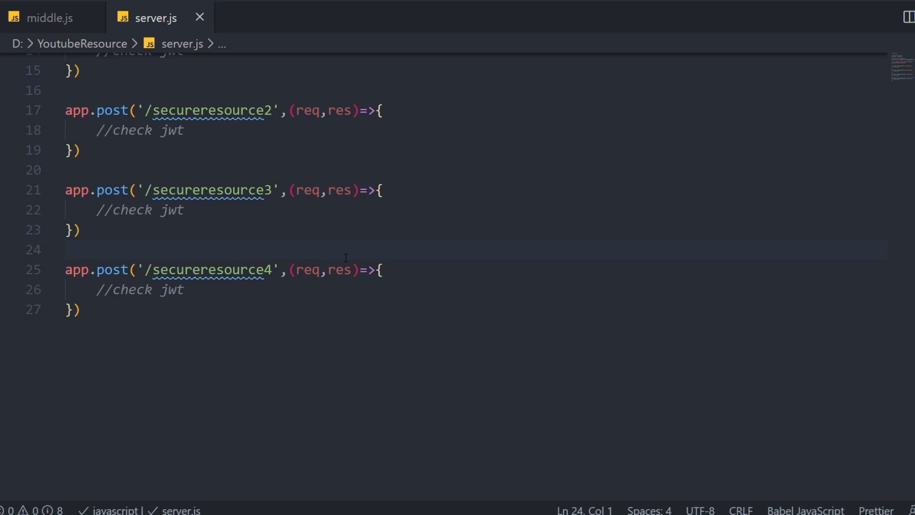
{"action": "scroll", "scroll_direction": "up", "scroll_amount": 3}
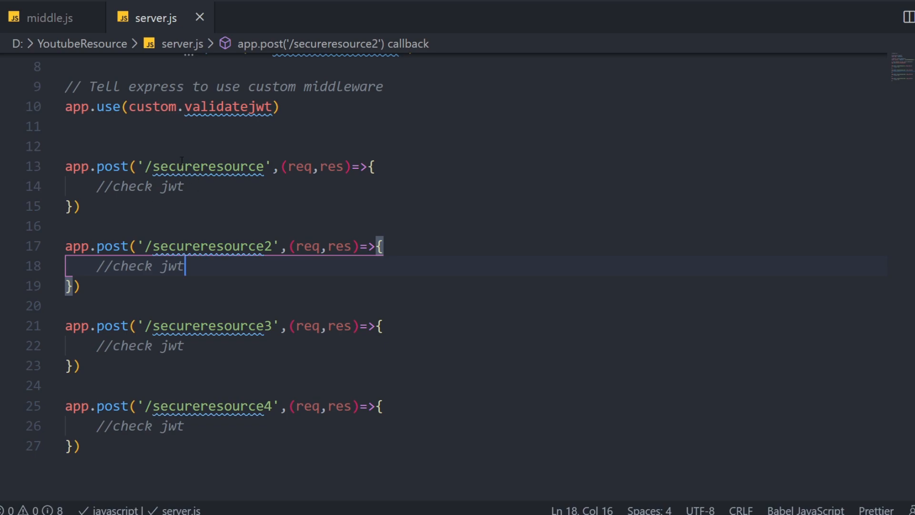
{"action": "left_click", "coordinate": [157, 185]}
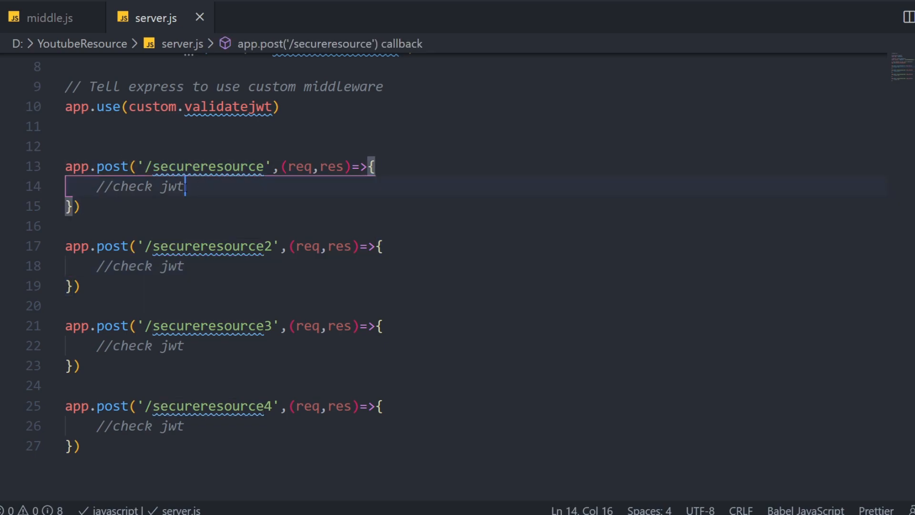
{"action": "left_click", "coordinate": [222, 206]}
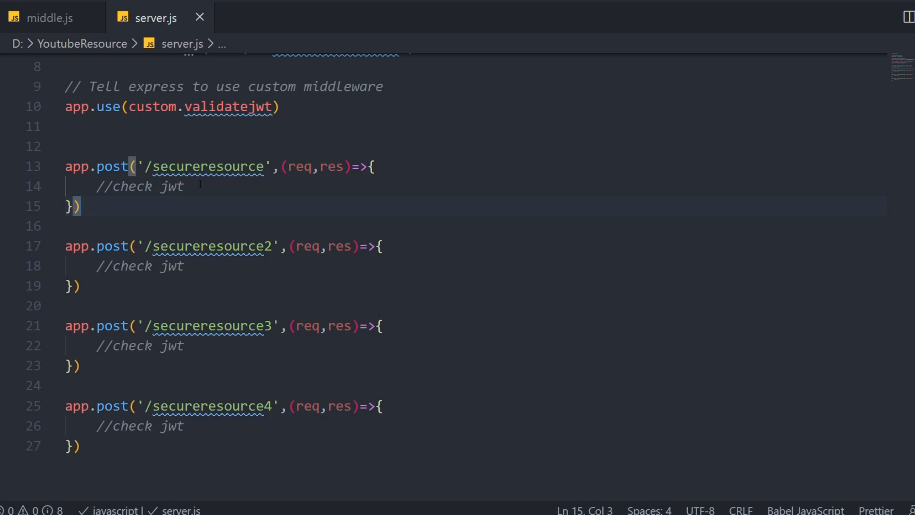
Step: Highlight the secureresource3 route name and its handler lines in server.js
{"action": "double_click", "coordinate": [207, 166]}
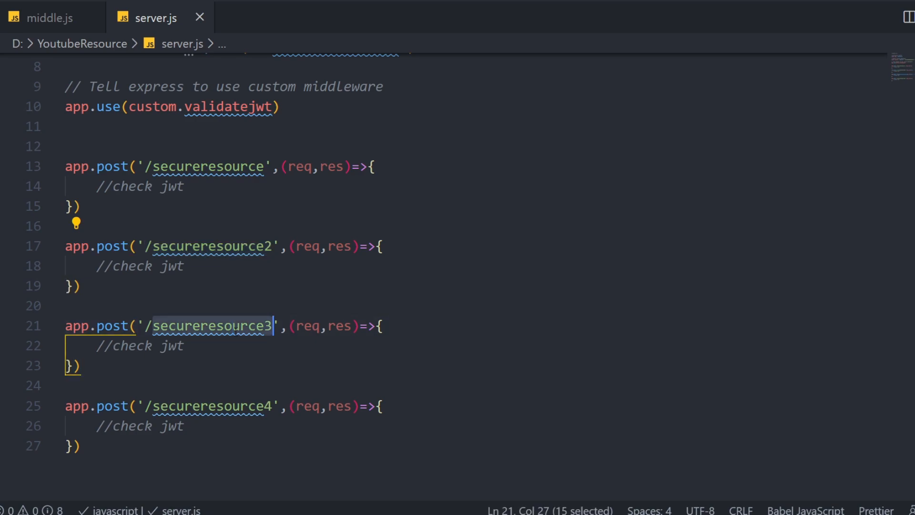
{"action": "left_click", "coordinate": [137, 344]}
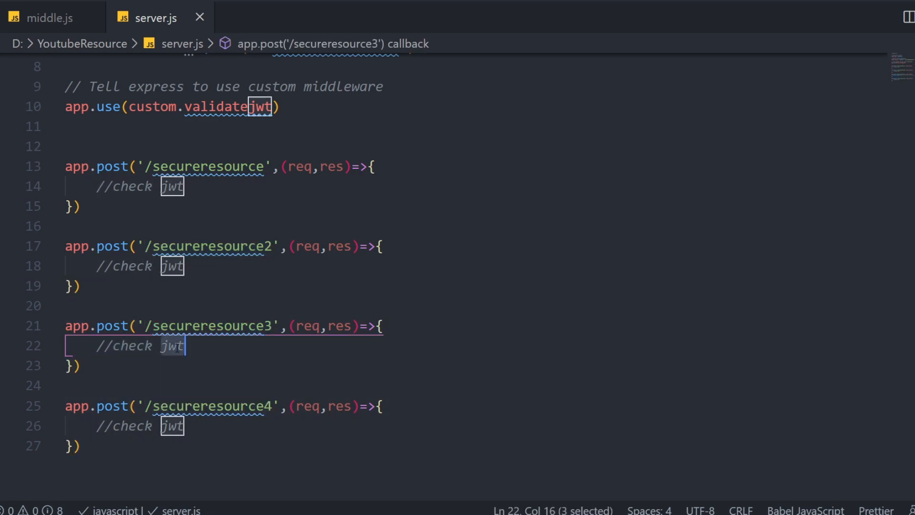
{"action": "left_click", "coordinate": [409, 345]}
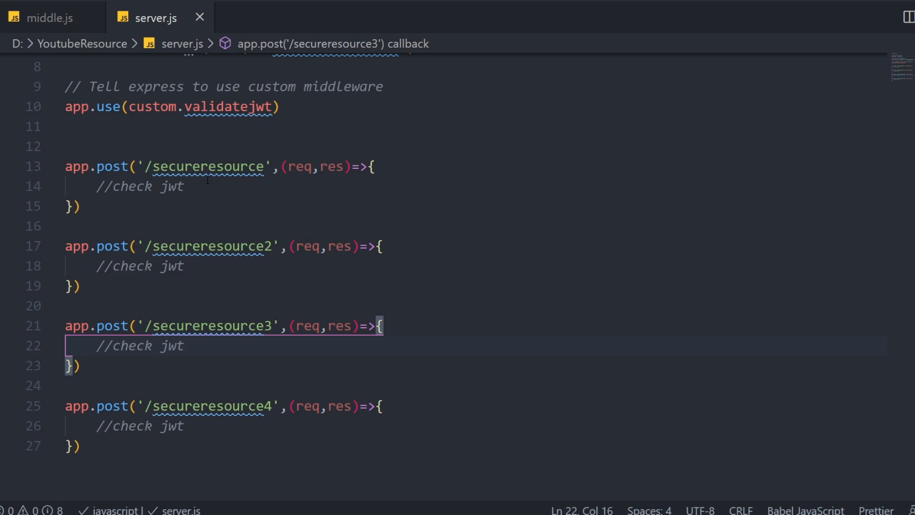
{"action": "double_click", "coordinate": [207, 166]}
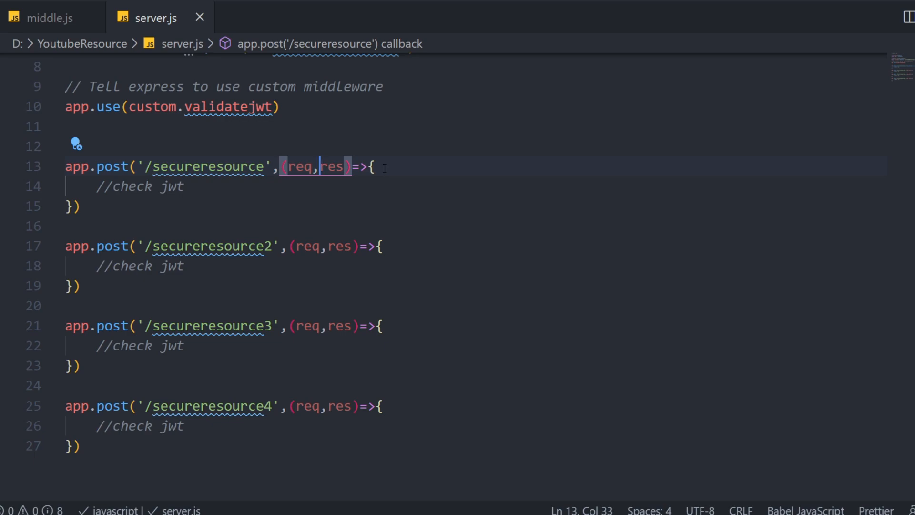
{"action": "scroll", "scroll_direction": "up", "scroll_amount": 3}
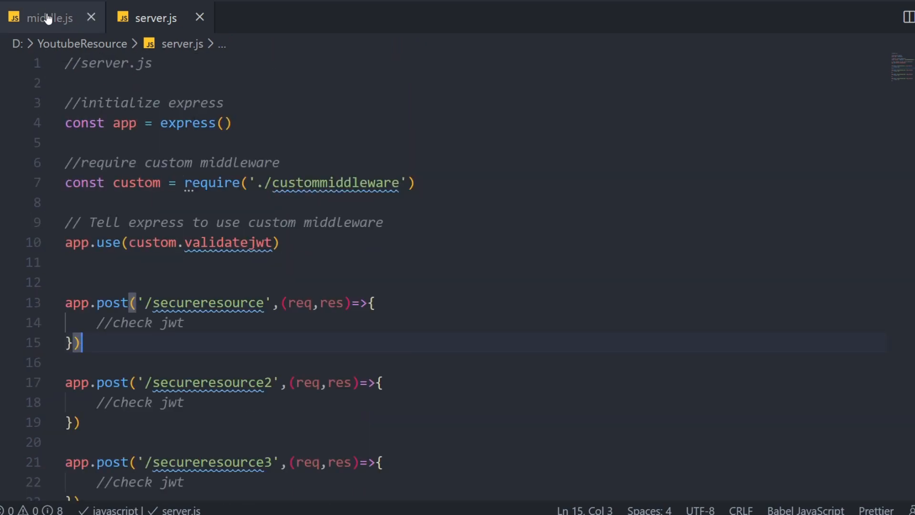
Step: Show middle.js and highlight the validatejwt function name and its req parameter
{"action": "left_click", "coordinate": [49, 17]}
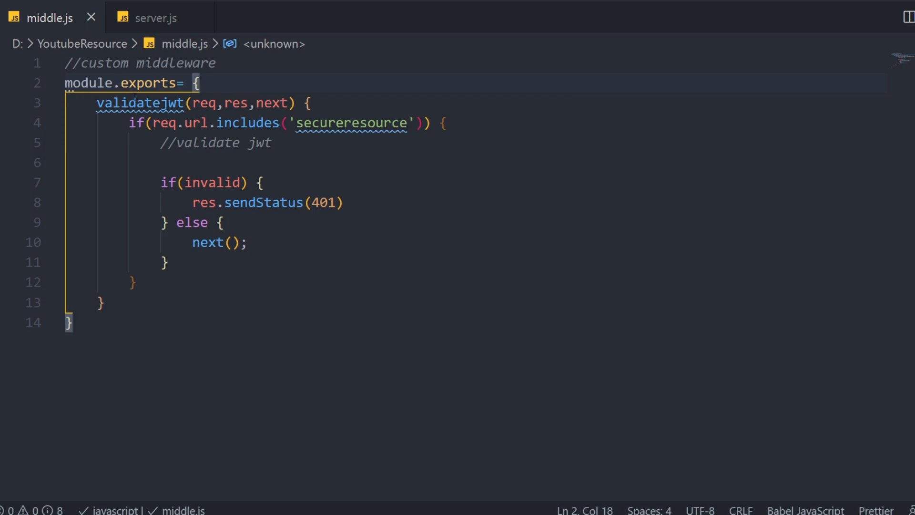
{"action": "left_click", "coordinate": [344, 202]}
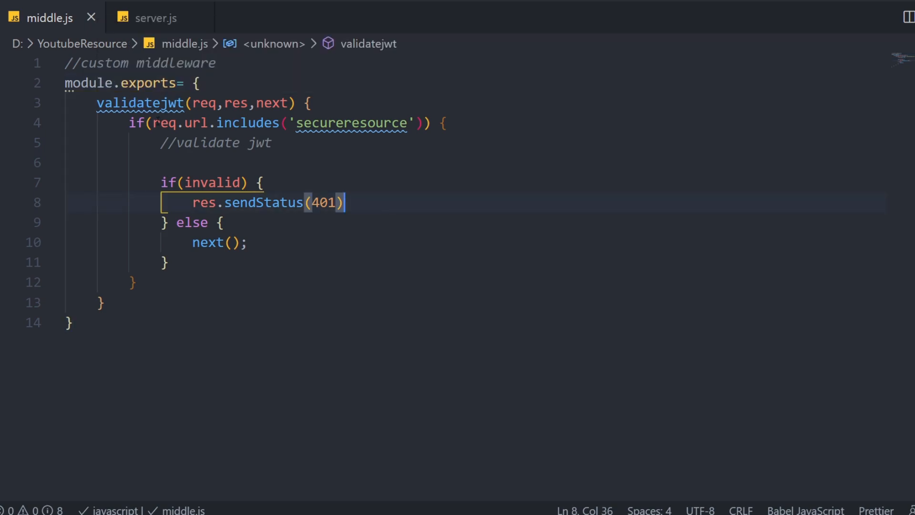
{"action": "double_click", "coordinate": [140, 103]}
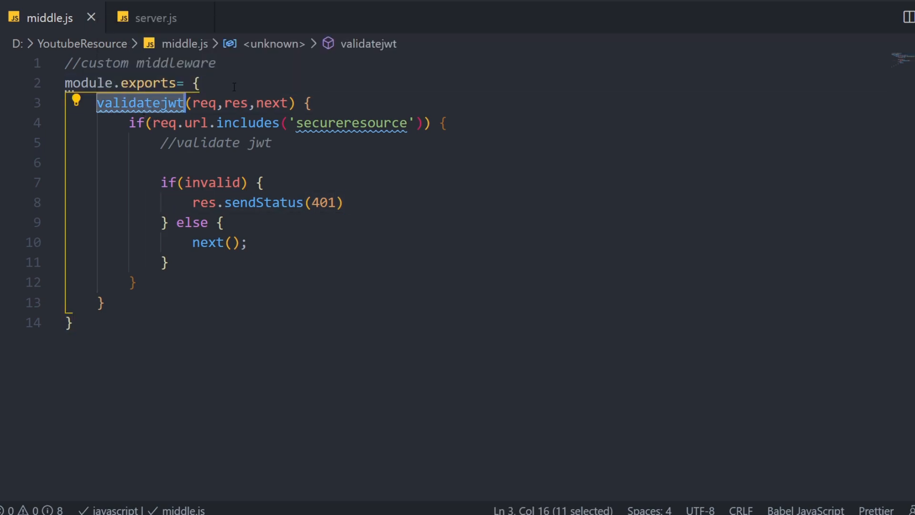
{"action": "left_click", "coordinate": [266, 103]}
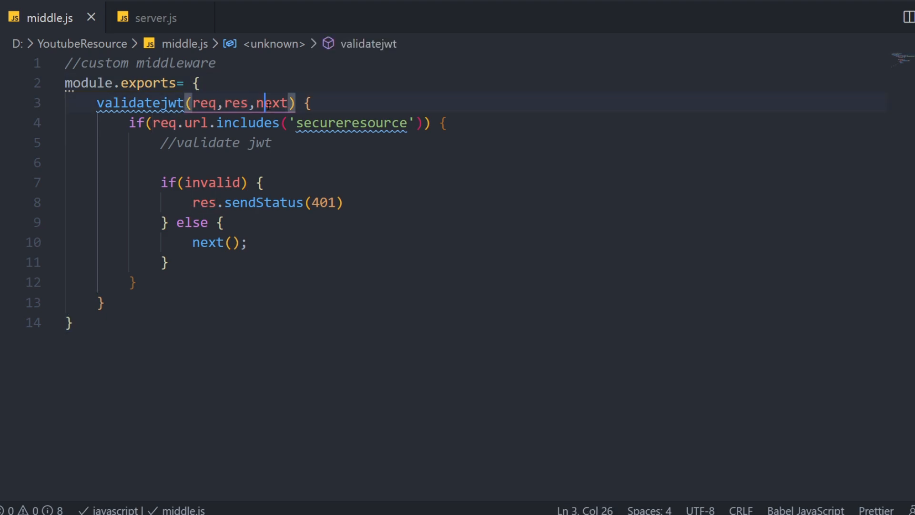
{"action": "double_click", "coordinate": [202, 103]}
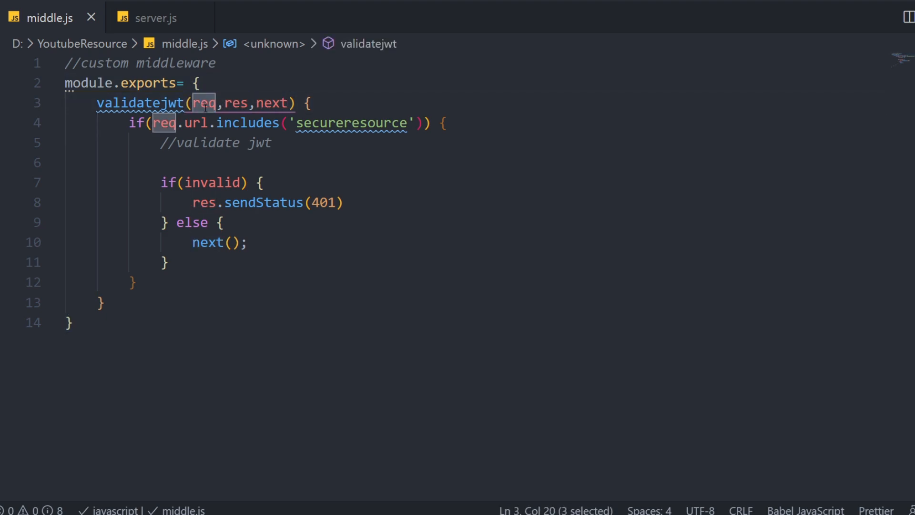
{"action": "left_click", "coordinate": [234, 103]}
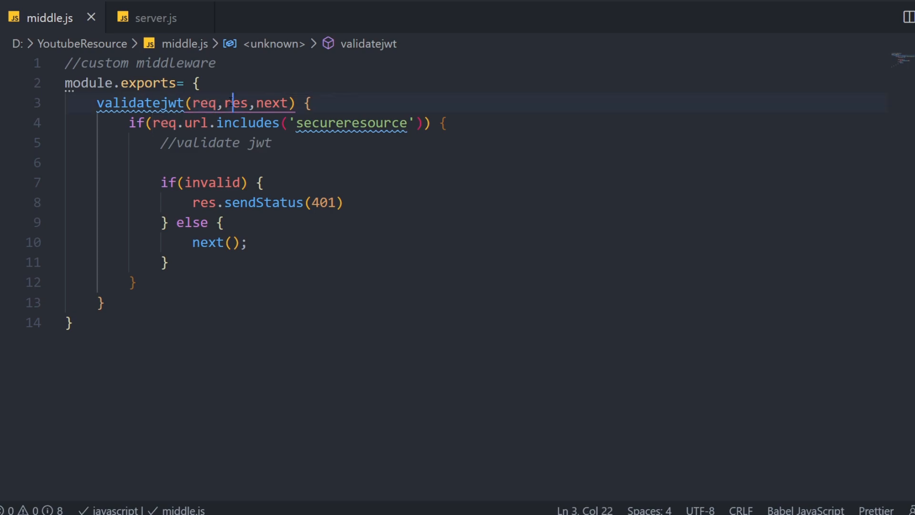
{"action": "left_click", "coordinate": [272, 103]}
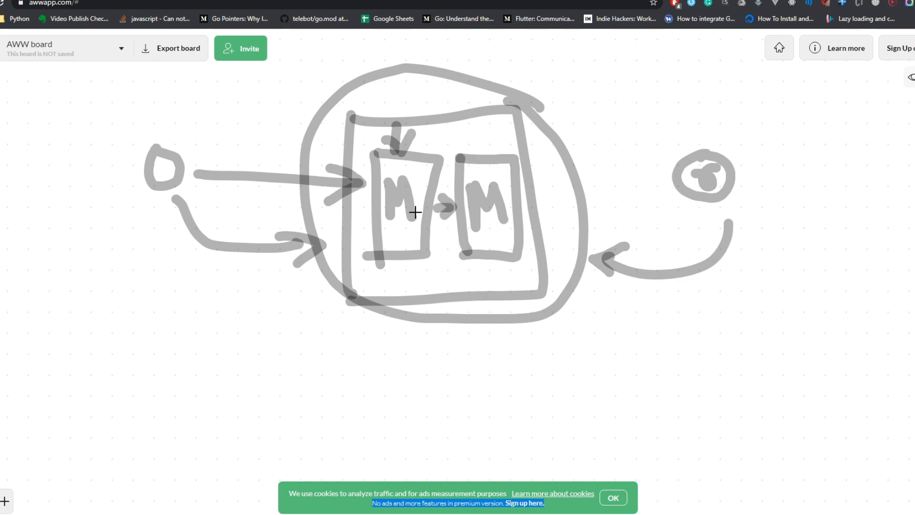
{"action": "mouse_move", "coordinate": [407, 205]}
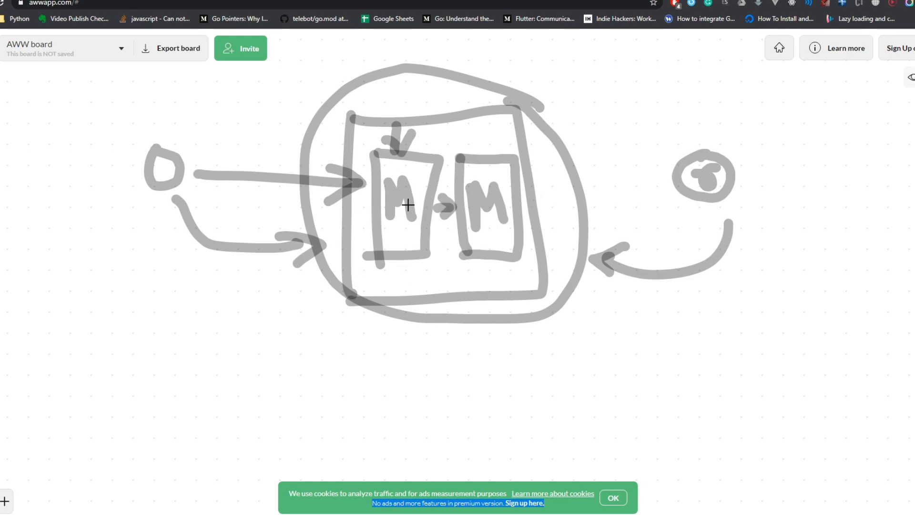
{"action": "mouse_move", "coordinate": [556, 222]}
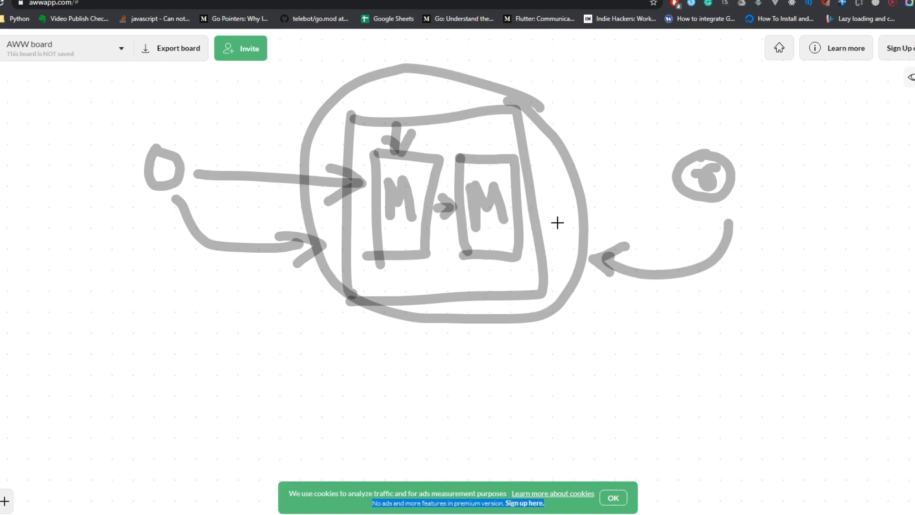
{"action": "mouse_move", "coordinate": [460, 198]}
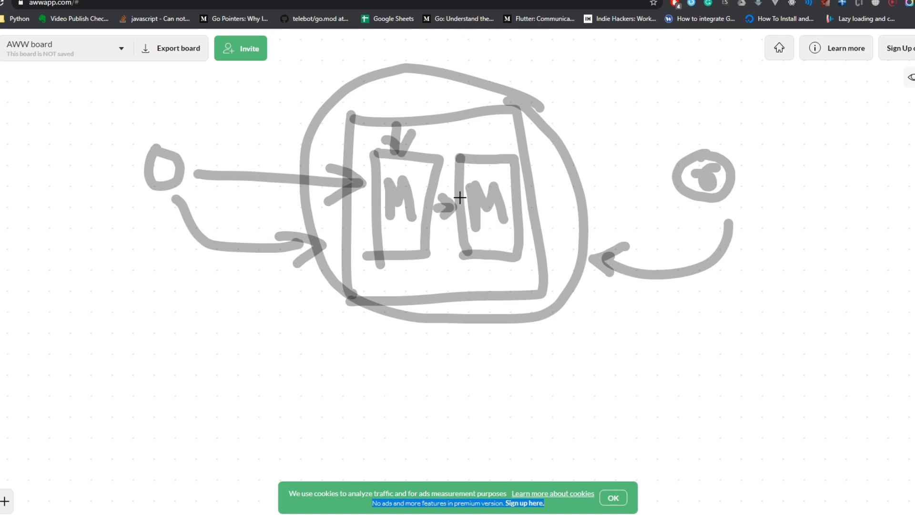
{"action": "mouse_move", "coordinate": [260, 468]}
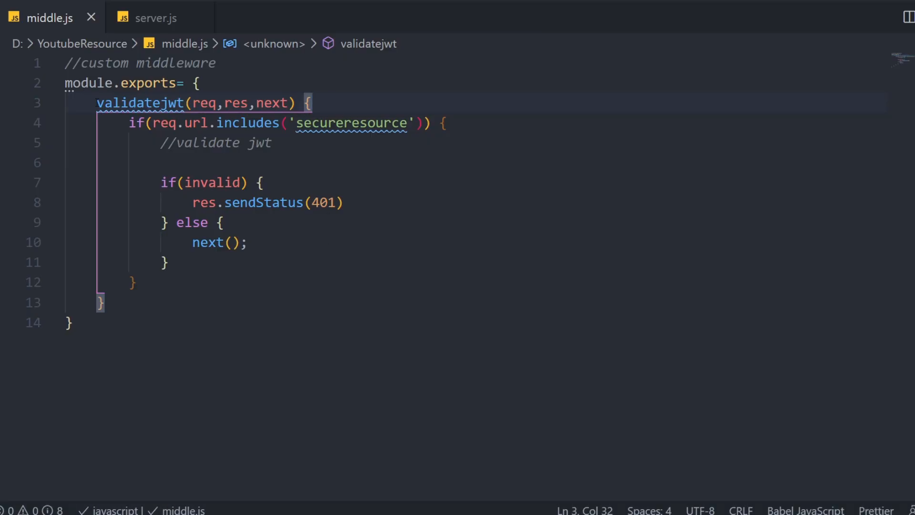
Step: Glance at server.js routes, then highlight the validatejwt(req,res,next) signature and res parameter
{"action": "left_click", "coordinate": [223, 222]}
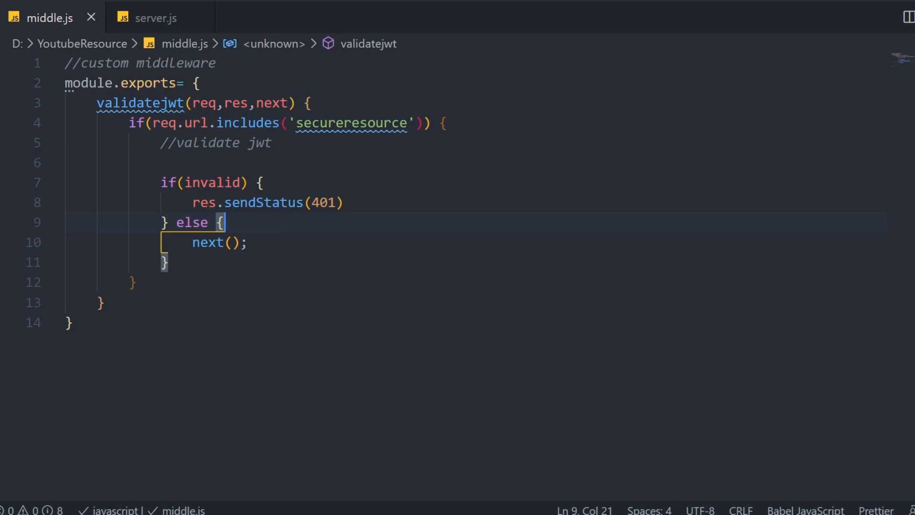
{"action": "left_click", "coordinate": [155, 18]}
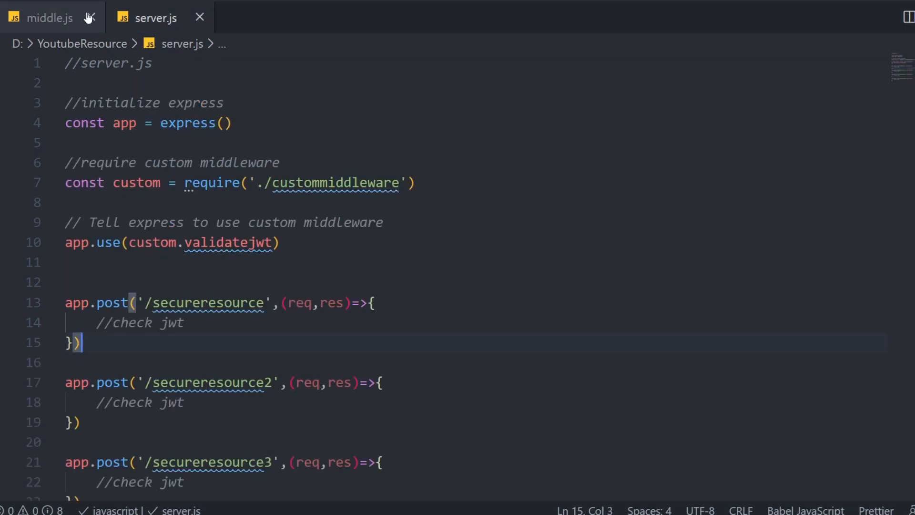
{"action": "left_click", "coordinate": [50, 18]}
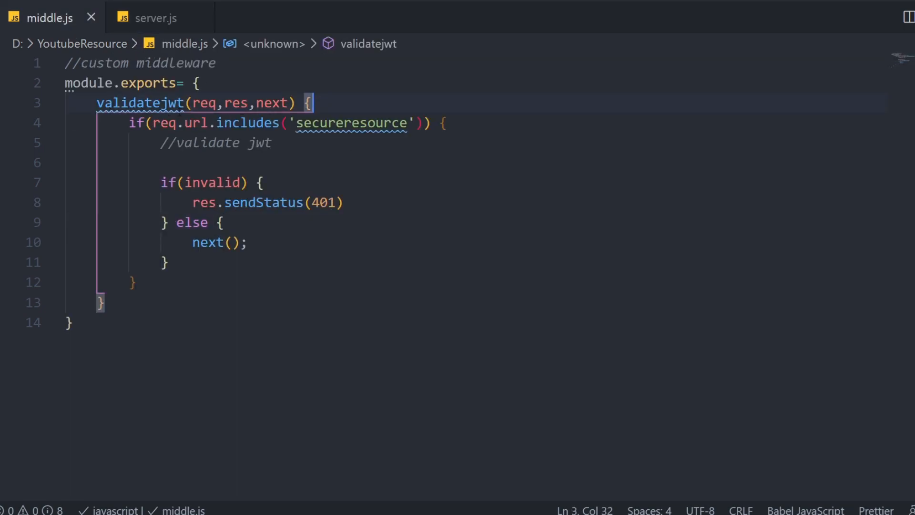
{"action": "left_click_drag", "start_coordinate": [295, 103], "coordinate": [96, 103]}
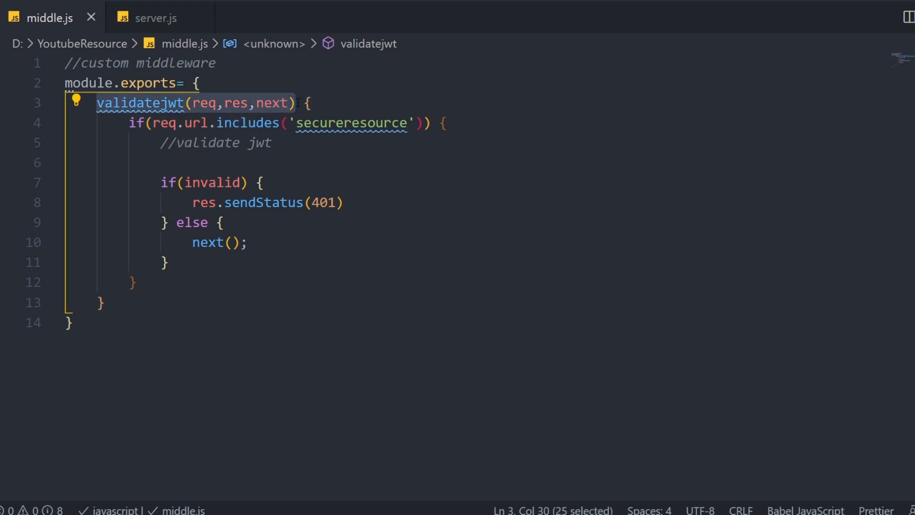
{"action": "double_click", "coordinate": [236, 103]}
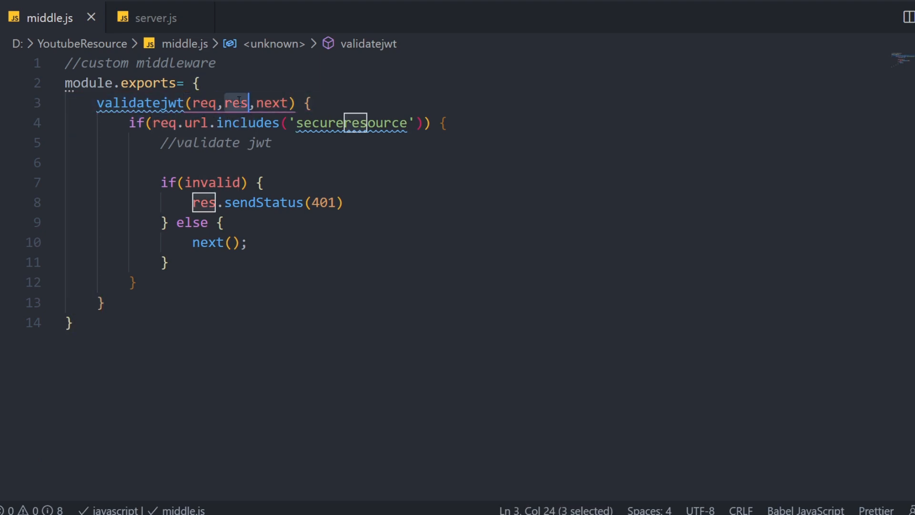
{"action": "left_click", "coordinate": [313, 103]}
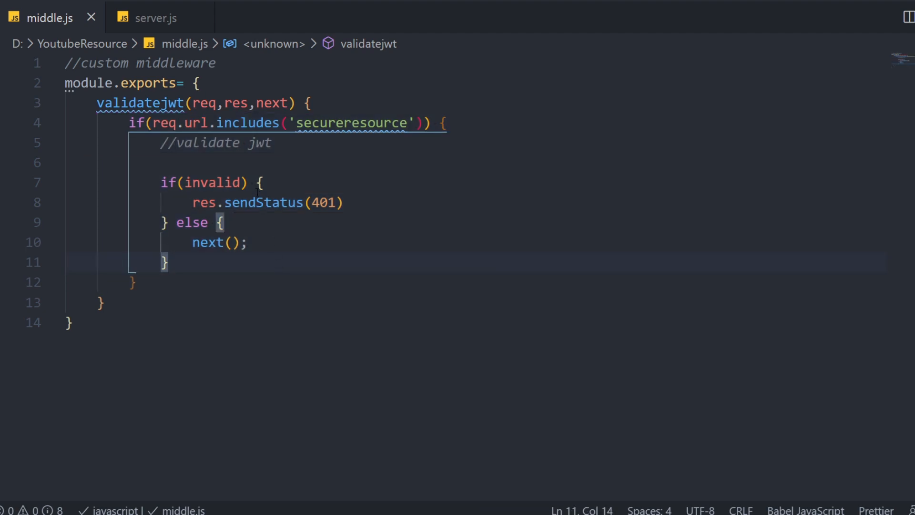
Step: Point out the next() call in the else branch and the validatejwt header and url check
{"action": "left_click", "coordinate": [219, 242]}
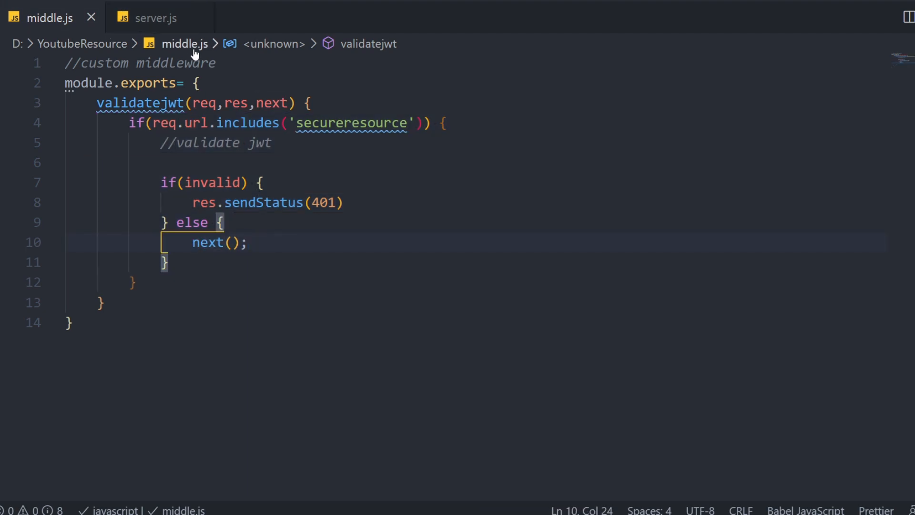
{"action": "mouse_move", "coordinate": [156, 17]}
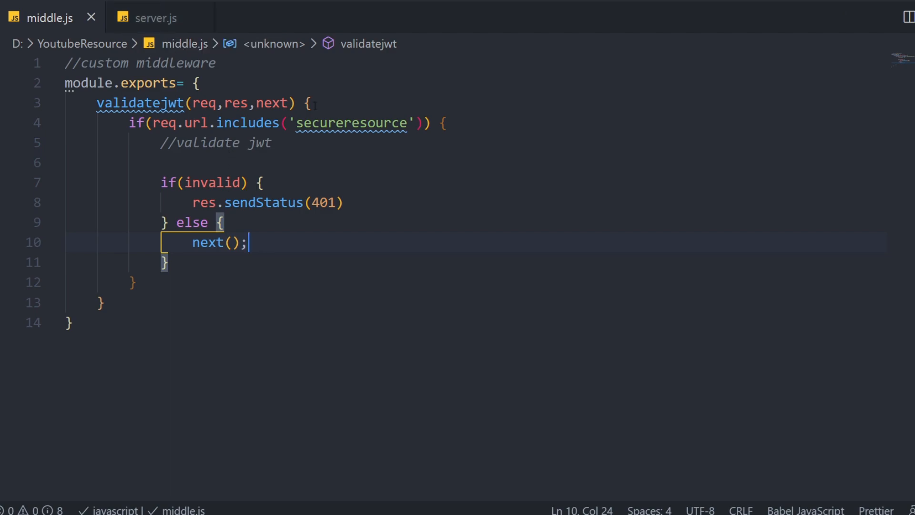
{"action": "left_click", "coordinate": [306, 103]}
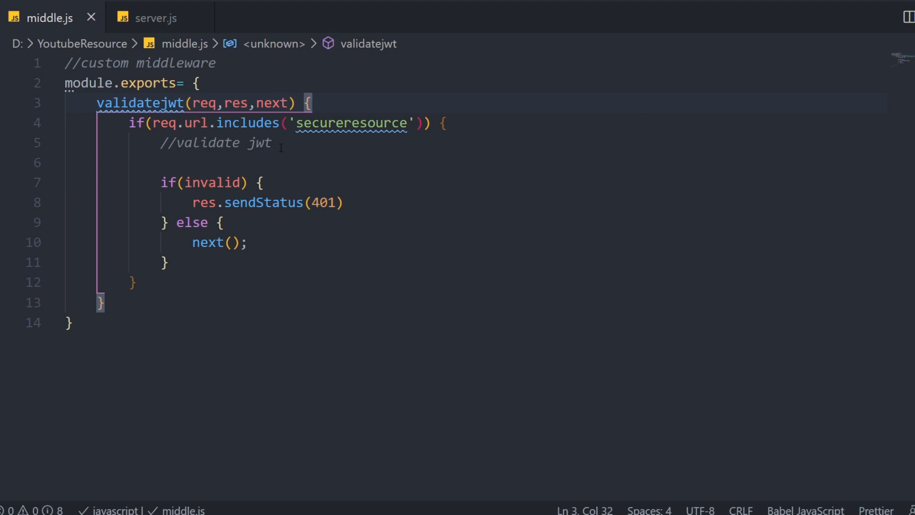
{"action": "left_click", "coordinate": [272, 143]}
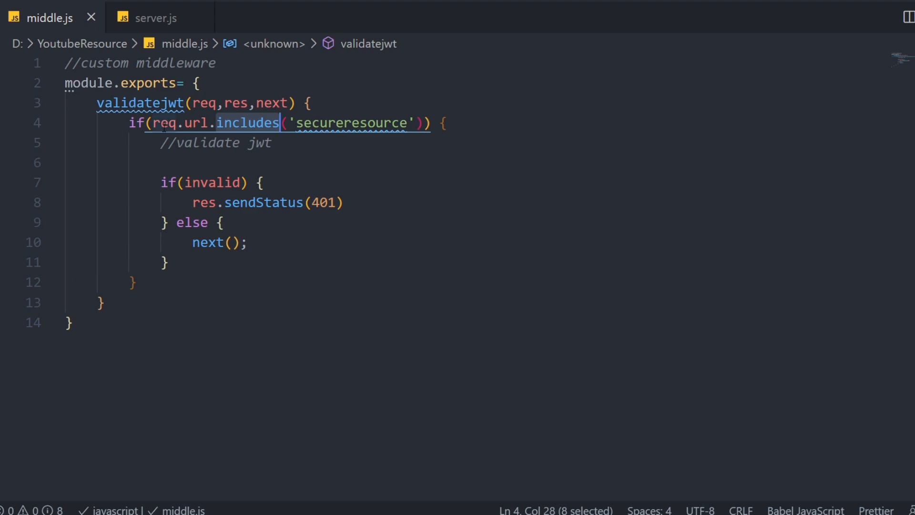
{"action": "double_click", "coordinate": [196, 123]}
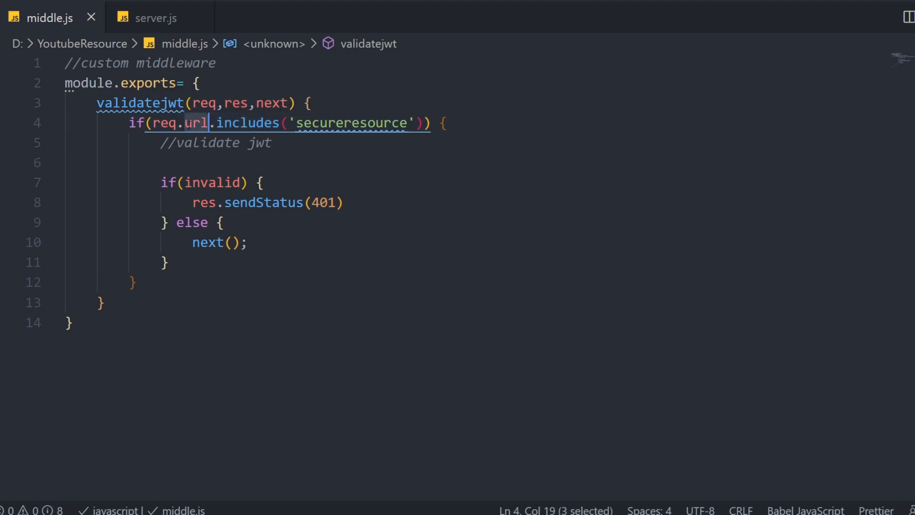
{"action": "left_click", "coordinate": [274, 123]}
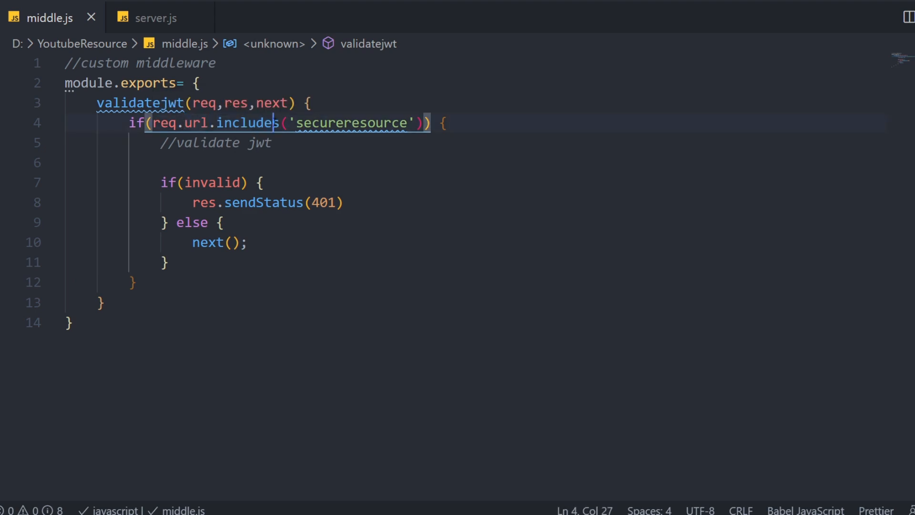
{"action": "double_click", "coordinate": [351, 123]}
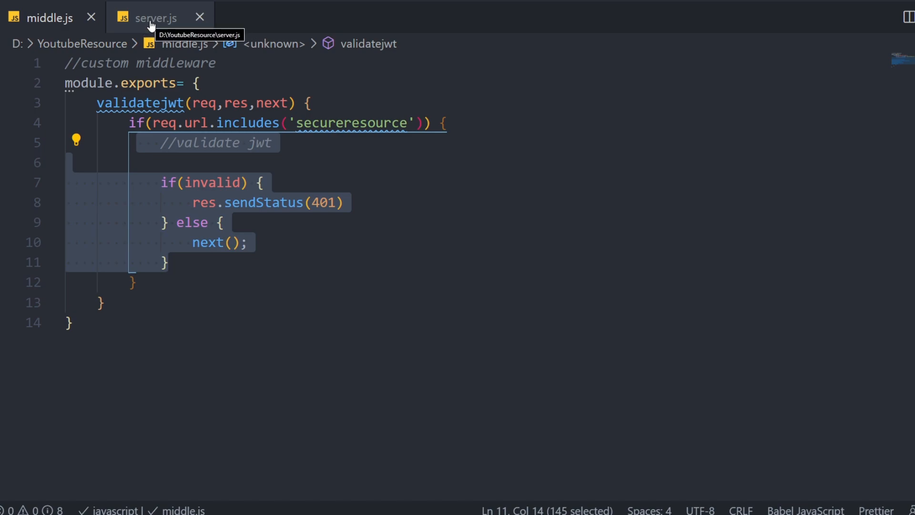
{"action": "mouse_move", "coordinate": [129, 42]}
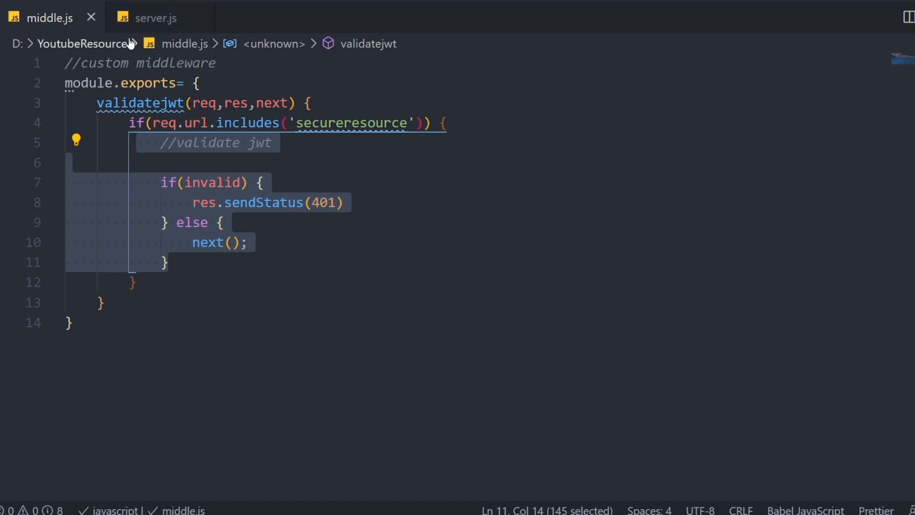
Step: Highlight req and the 'secureresource' string in middle.js's url check
{"action": "left_click", "coordinate": [156, 17]}
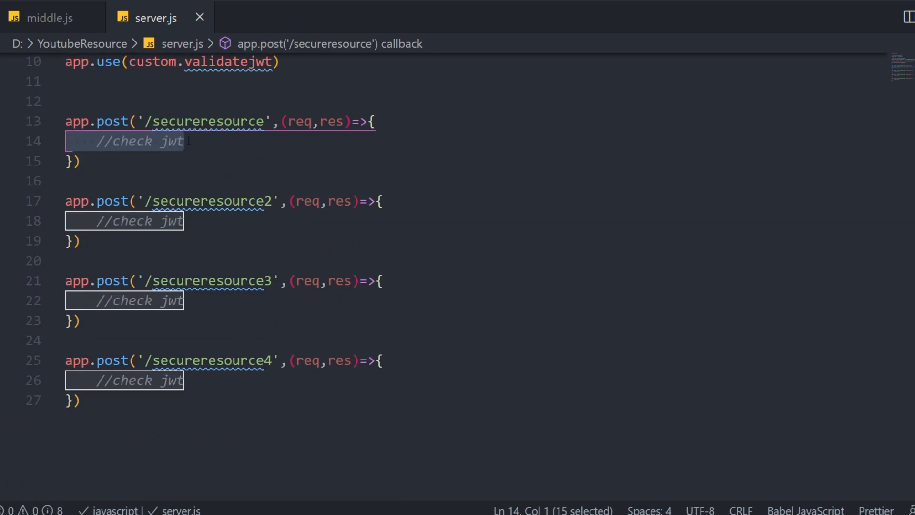
{"action": "left_click", "coordinate": [50, 17]}
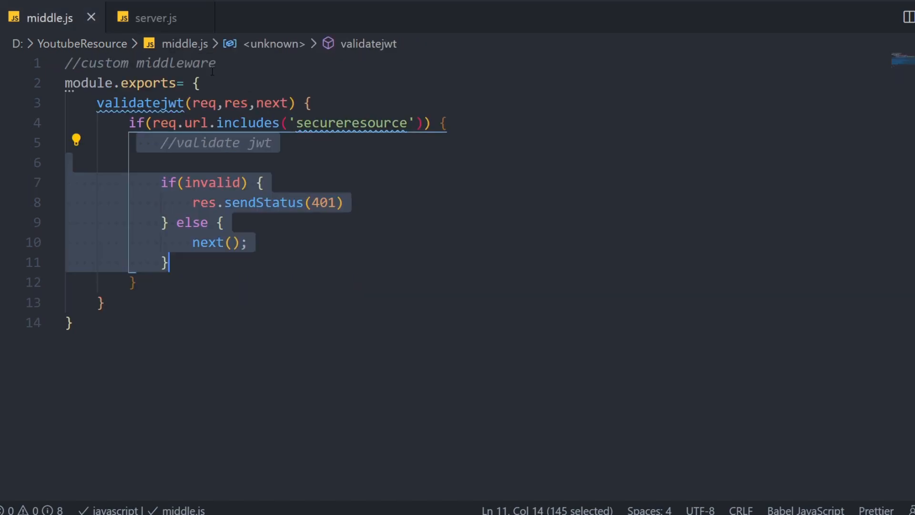
{"action": "double_click", "coordinate": [164, 122]}
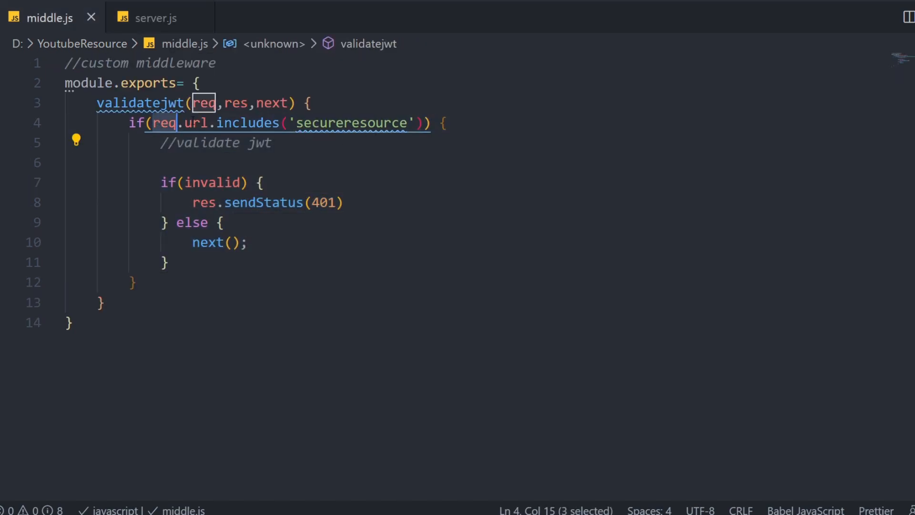
{"action": "double_click", "coordinate": [350, 123]}
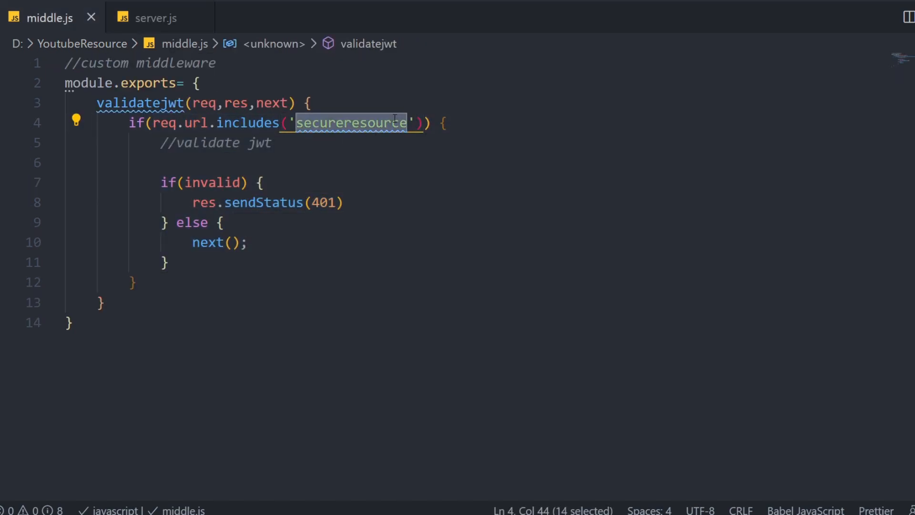
Step: Flip between middle.js and server.js, ending on server.js at the custommiddleware require line
{"action": "left_click", "coordinate": [156, 17]}
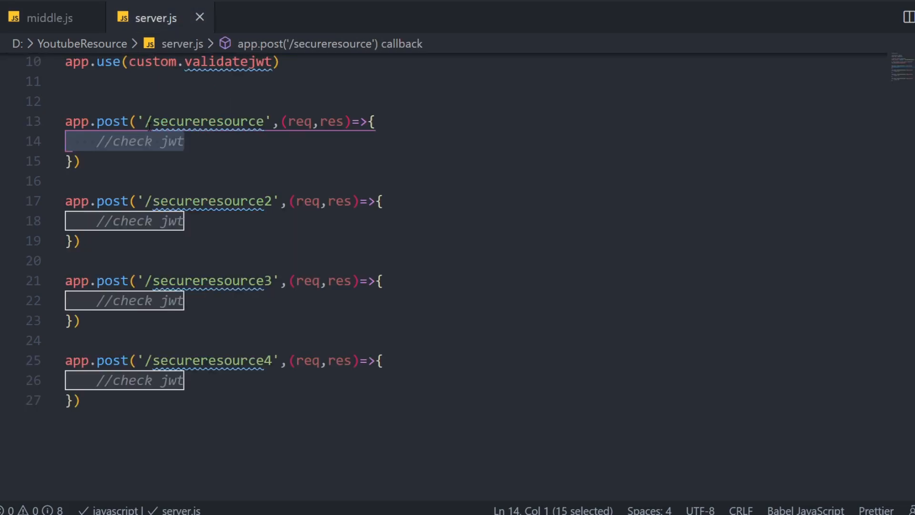
{"action": "left_click", "coordinate": [48, 17]}
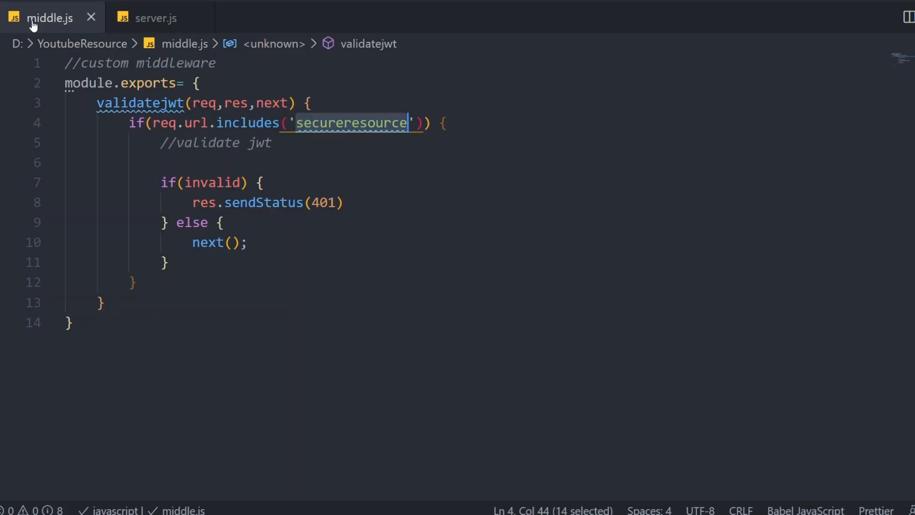
{"action": "left_click", "coordinate": [155, 17]}
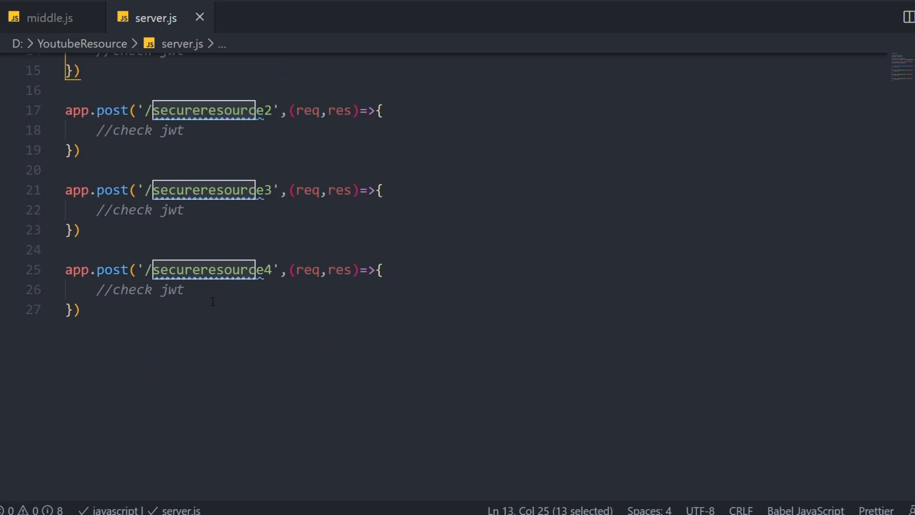
{"action": "left_click", "coordinate": [49, 18]}
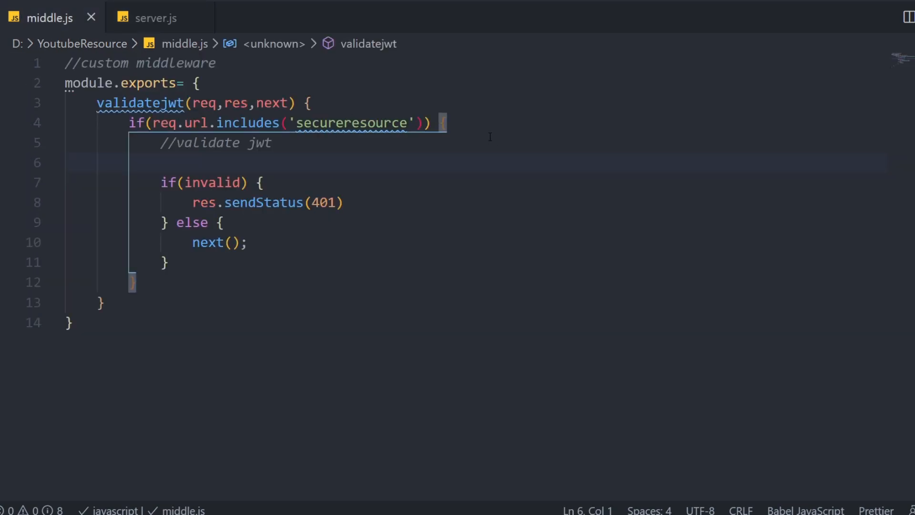
{"action": "mouse_move", "coordinate": [241, 84]}
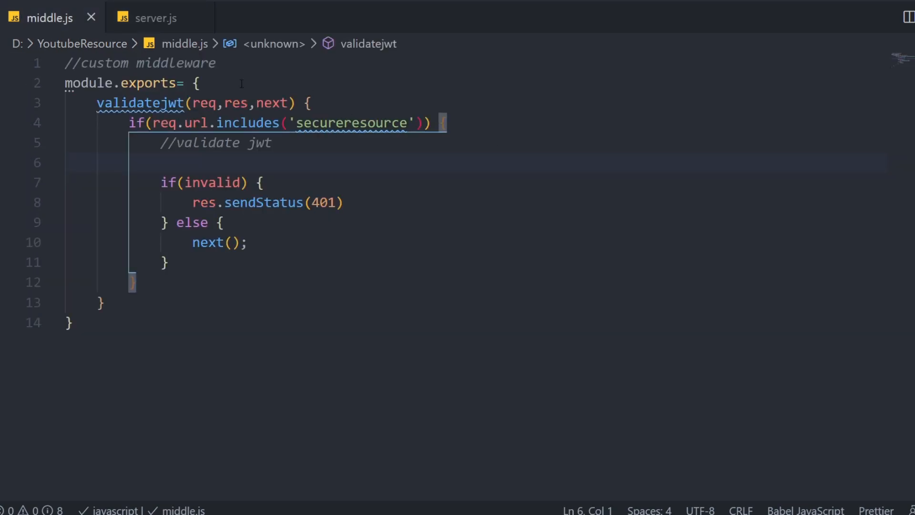
{"action": "left_click", "coordinate": [156, 17]}
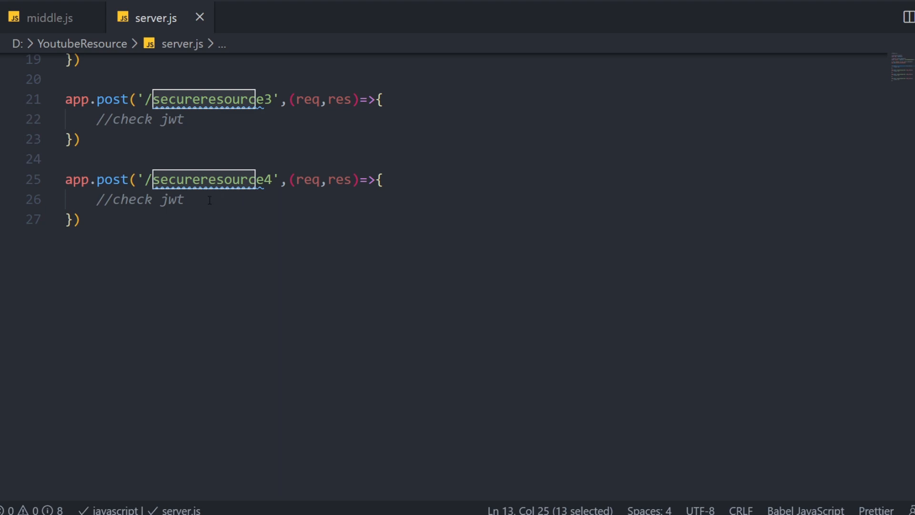
{"action": "mouse_move", "coordinate": [47, 17]}
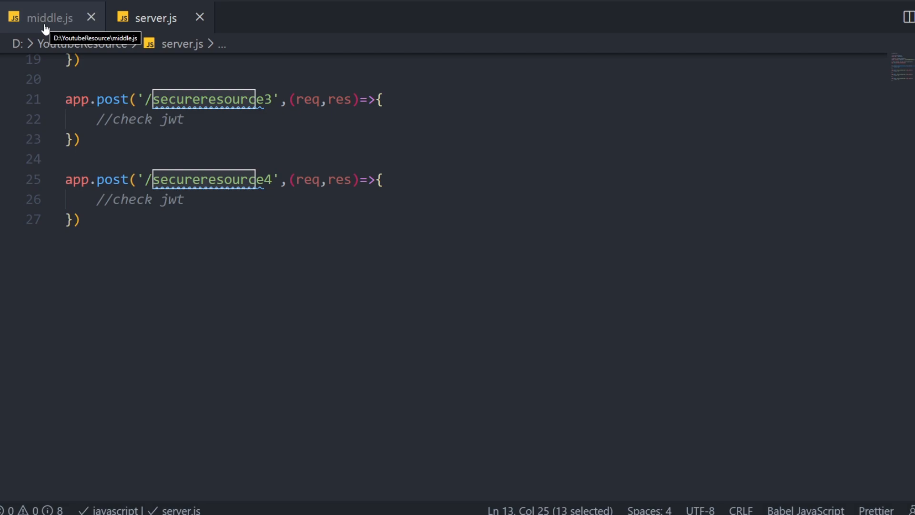
{"action": "left_click", "coordinate": [50, 17]}
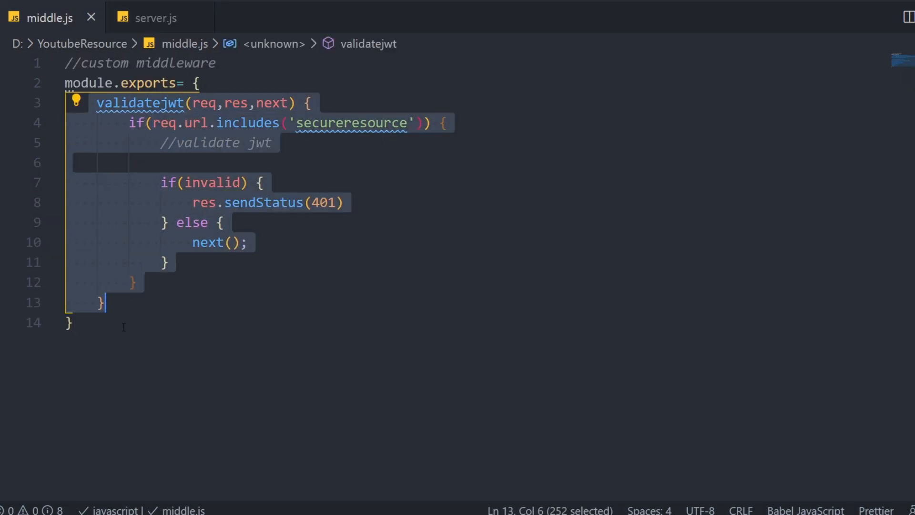
{"action": "left_click", "coordinate": [155, 17]}
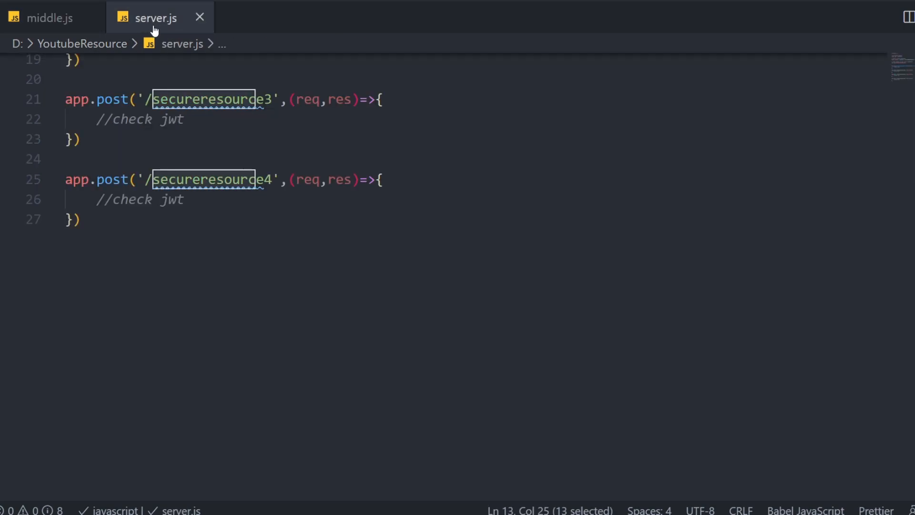
{"action": "scroll", "scroll_direction": "up", "scroll_amount": 3}
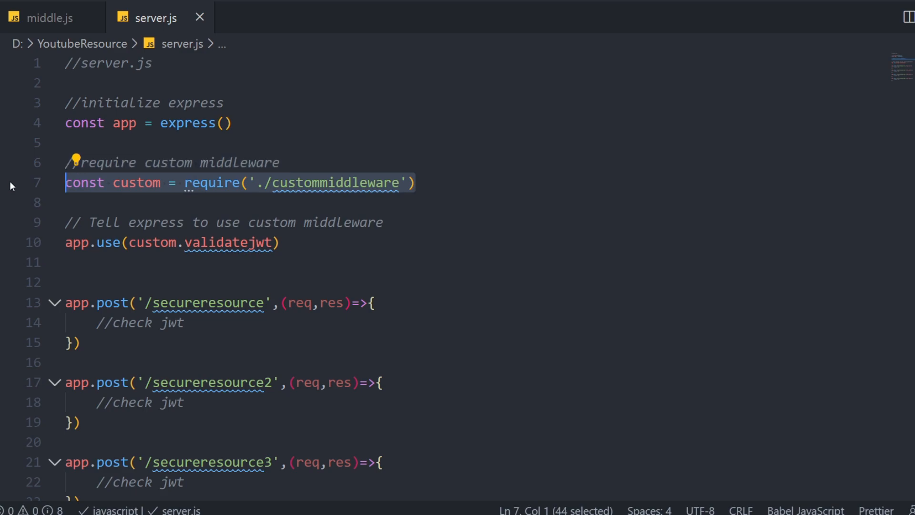
{"action": "left_click", "coordinate": [105, 243]}
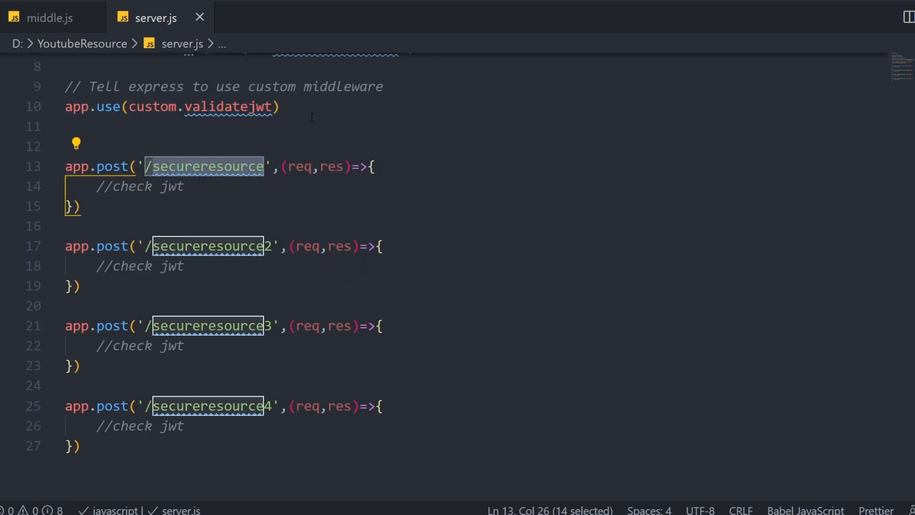
{"action": "left_click", "coordinate": [49, 18]}
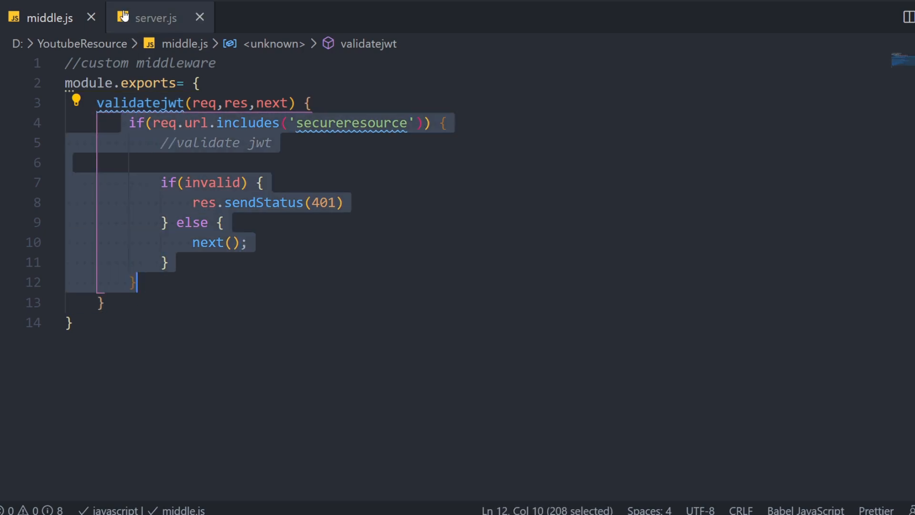
{"action": "left_click", "coordinate": [156, 17]}
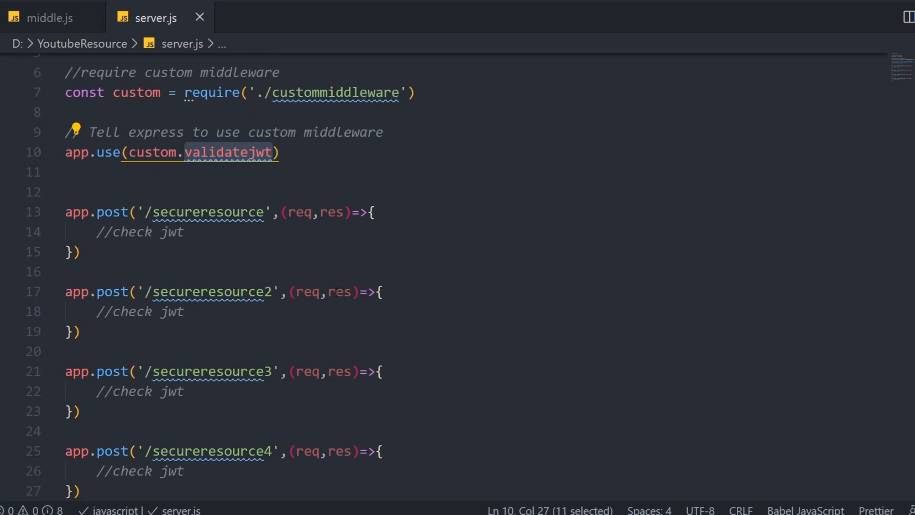
{"action": "left_click", "coordinate": [66, 192]}
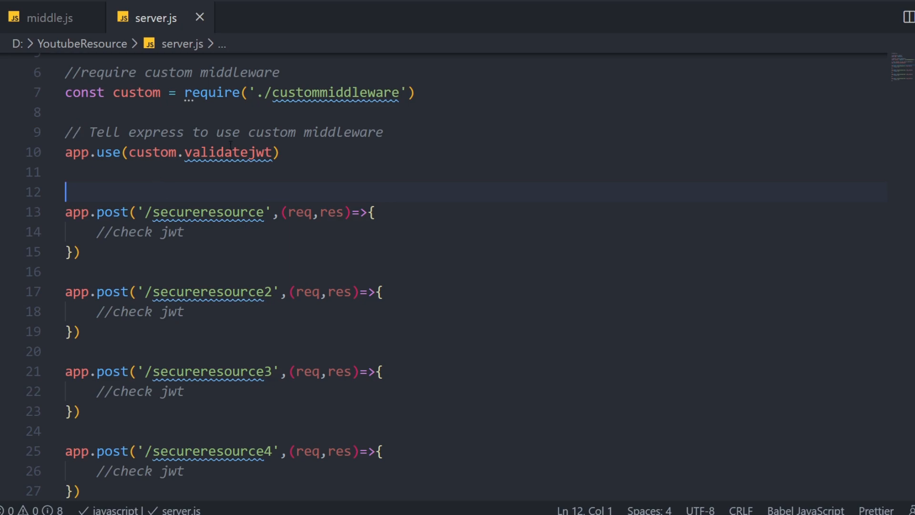
{"action": "mouse_move", "coordinate": [43, 18]}
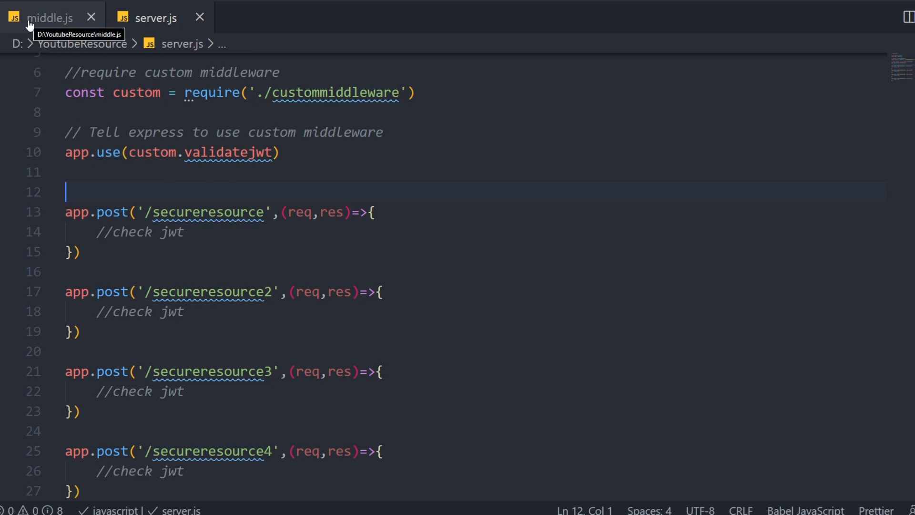
{"action": "left_click", "coordinate": [49, 17]}
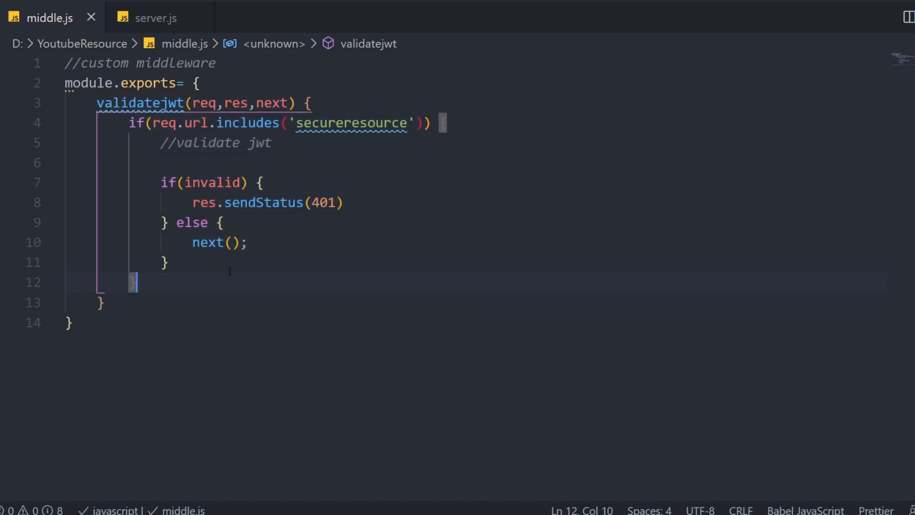
{"action": "left_click", "coordinate": [155, 17]}
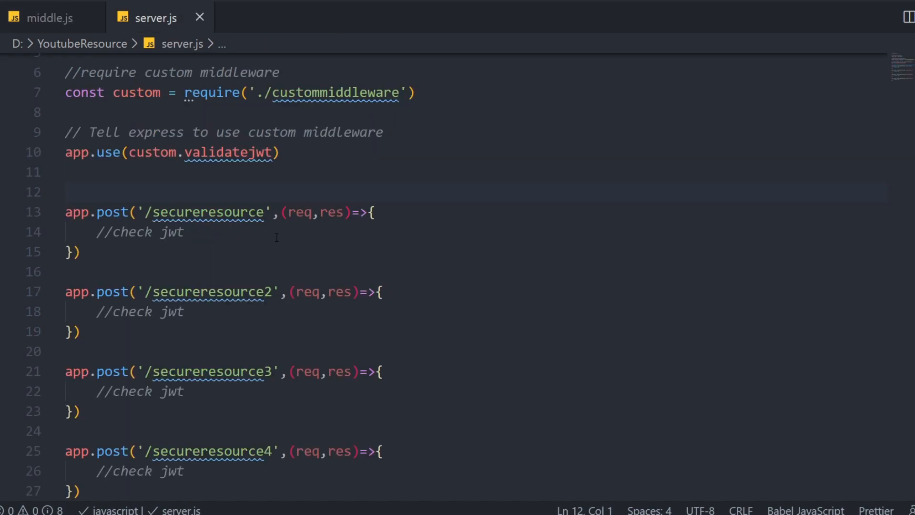